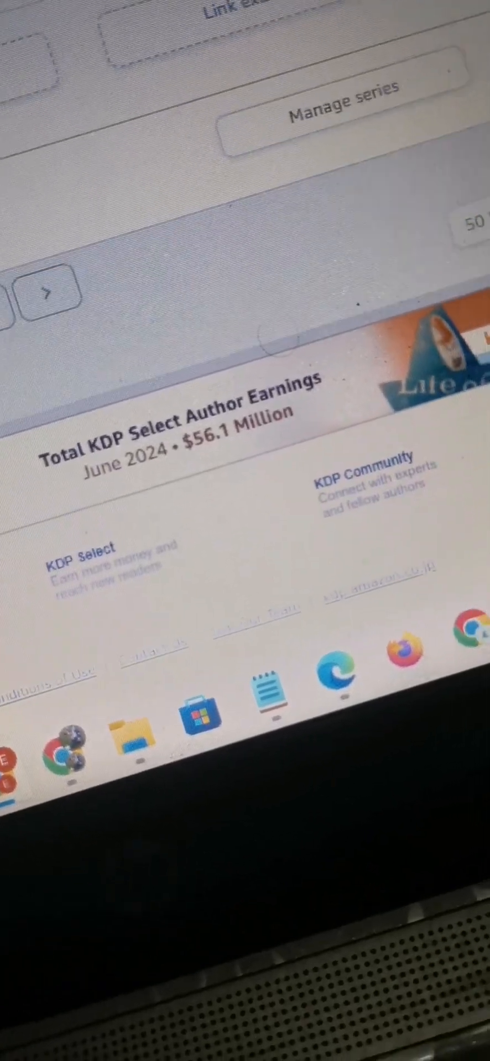
# Check this account's Reports showing $5.49 estimated royalties this month, then the Royalties Estimator
pyautogui.scroll(-3)
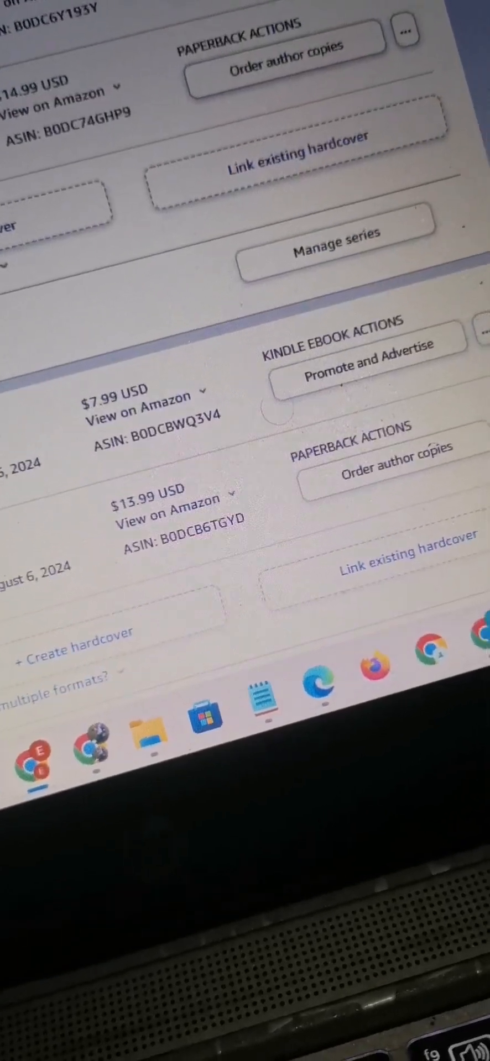
pyautogui.scroll(-3)
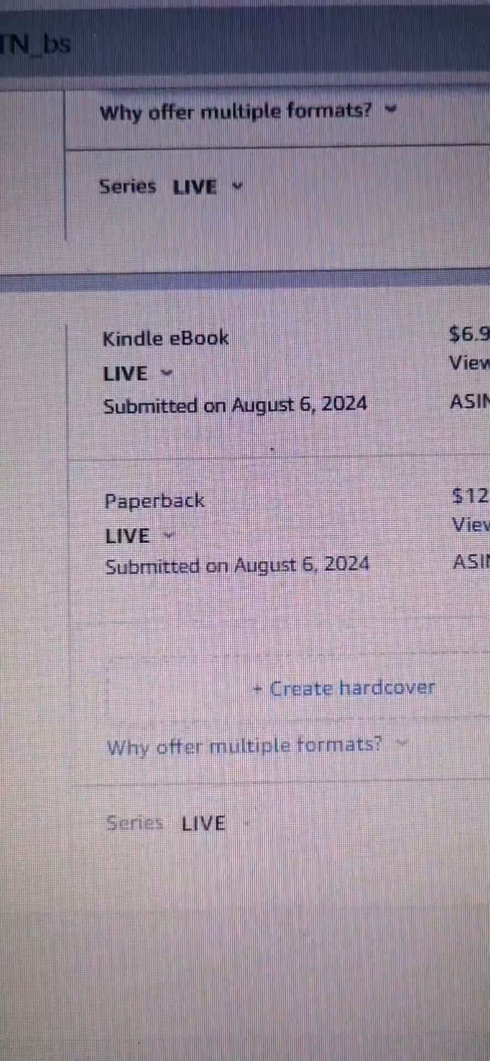
pyautogui.scroll(-3)
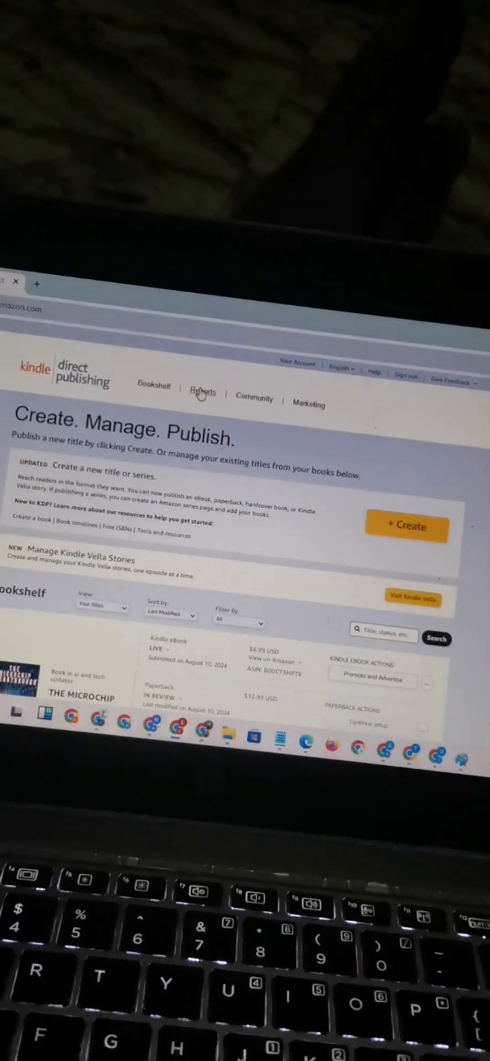
pyautogui.click(202, 393)
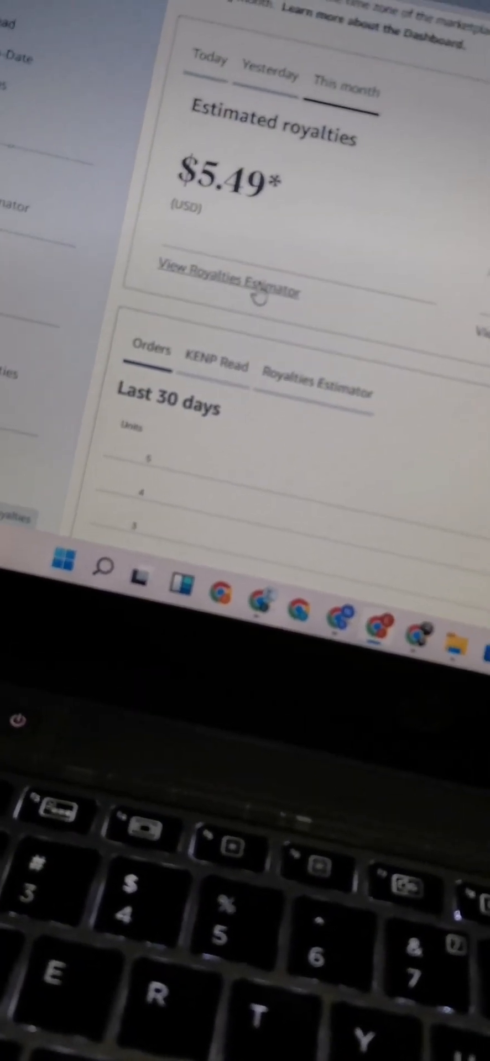
pyautogui.click(226, 283)
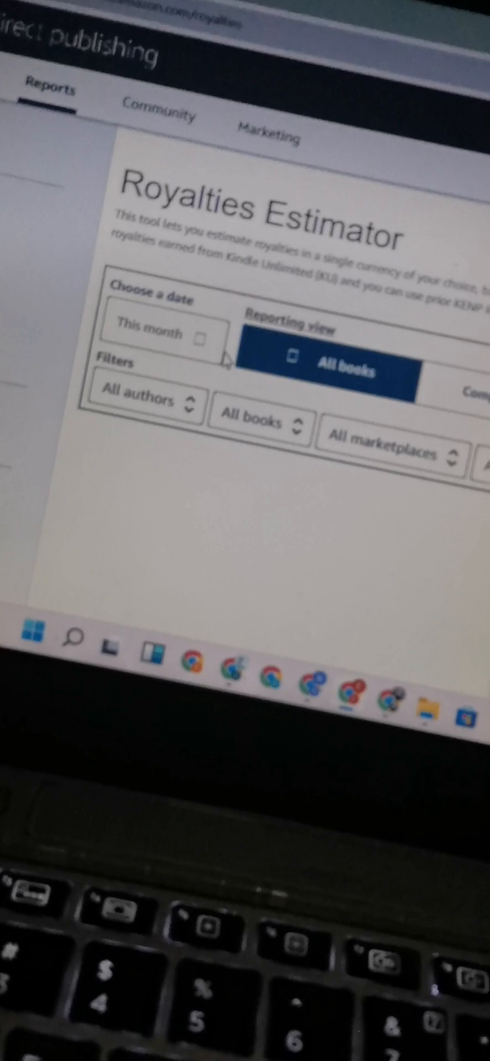
pyautogui.scroll(-3)
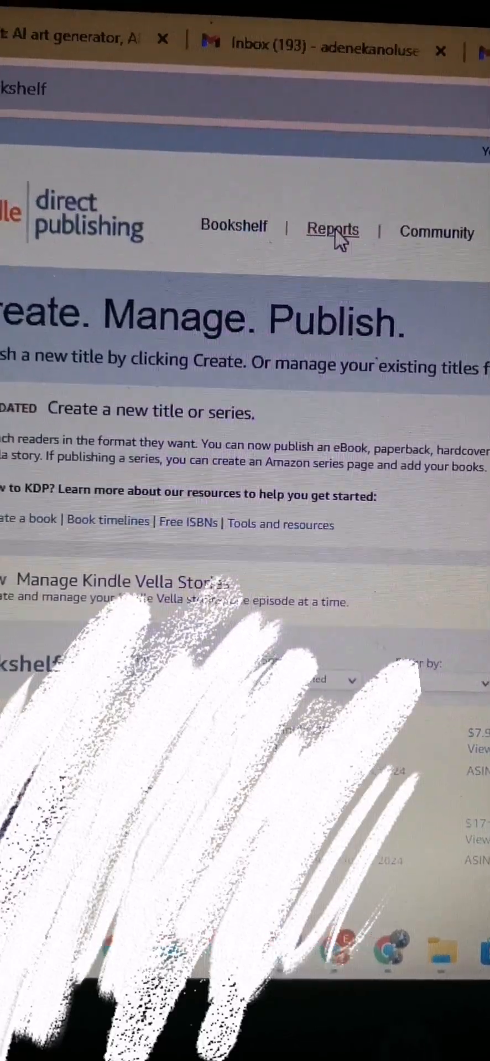
# Open the second account's Reports dashboard showing $0.00 and view Yesterday's estimated royalties
pyautogui.click(332, 230)
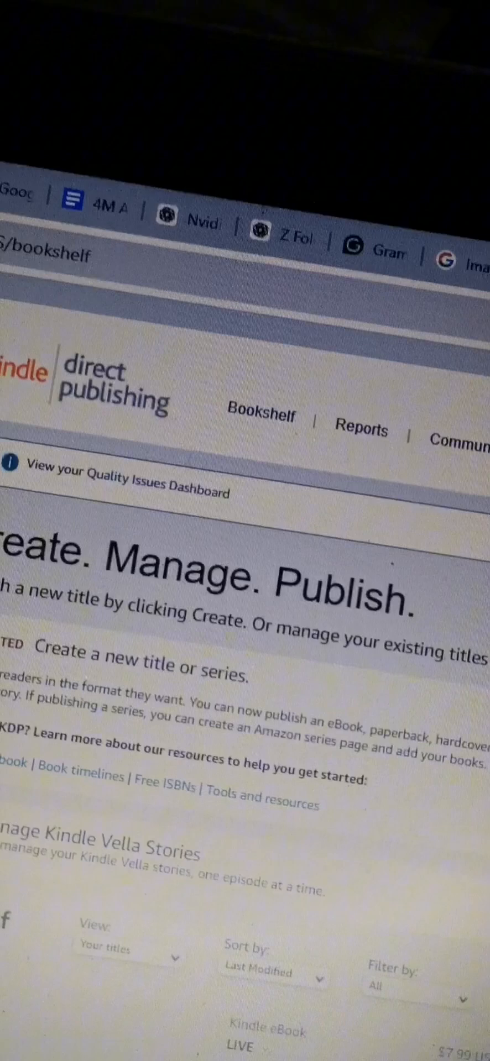
pyautogui.scroll(-3)
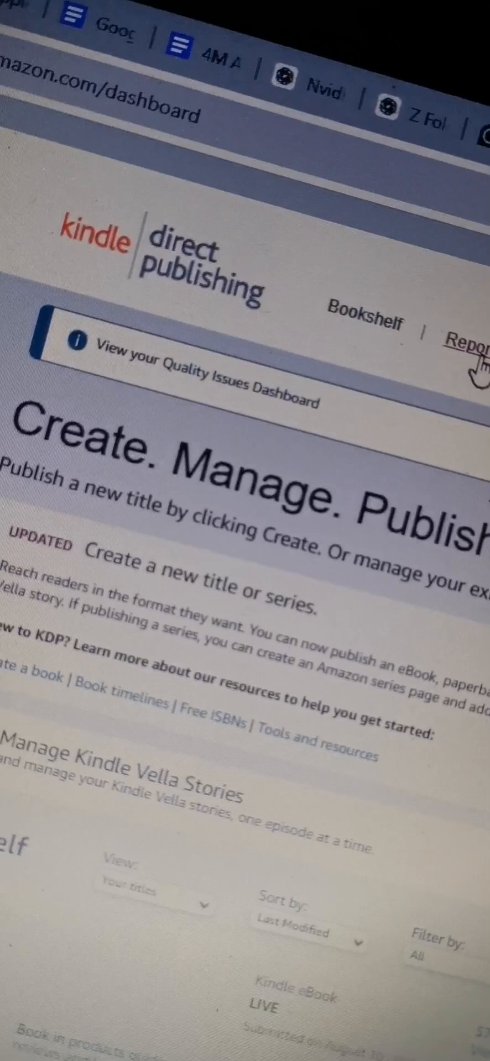
pyautogui.scroll(-3)
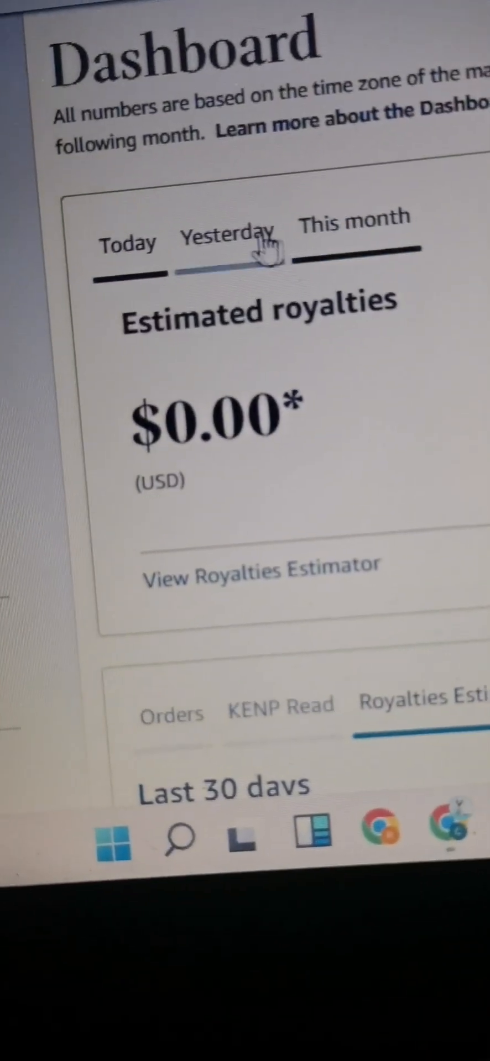
pyautogui.click(354, 218)
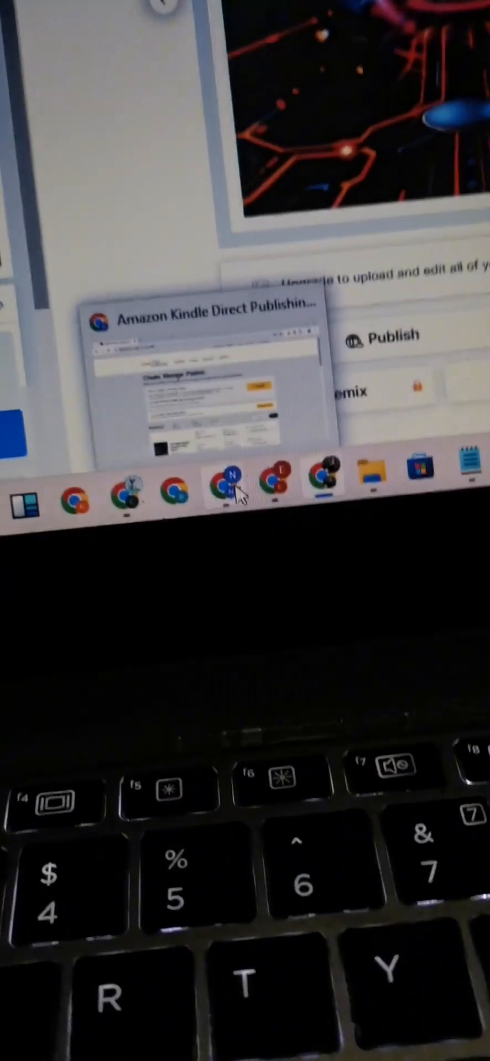
# Switch to the third account's KDP window and show this month's $32.77 estimated royalties
pyautogui.click(226, 476)
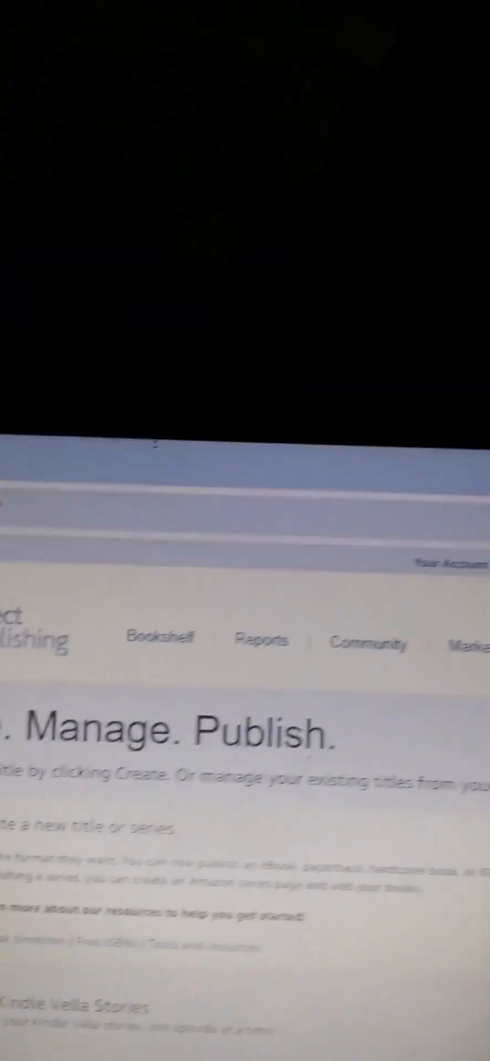
pyautogui.scroll(-3)
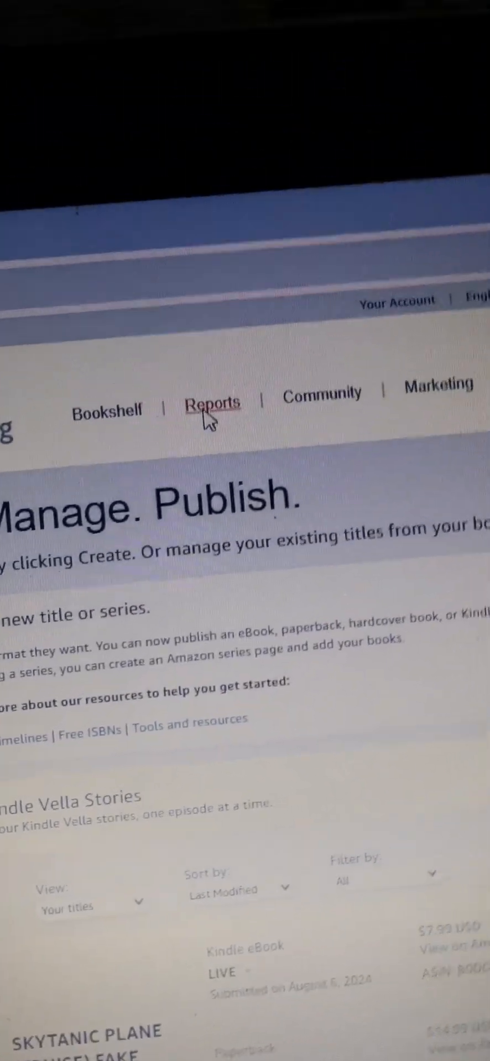
pyautogui.click(211, 403)
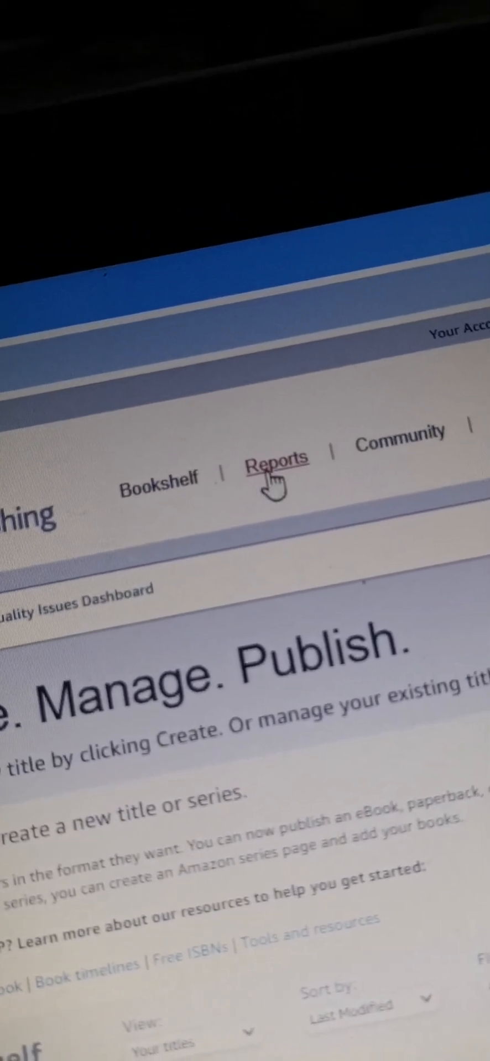
pyautogui.click(276, 464)
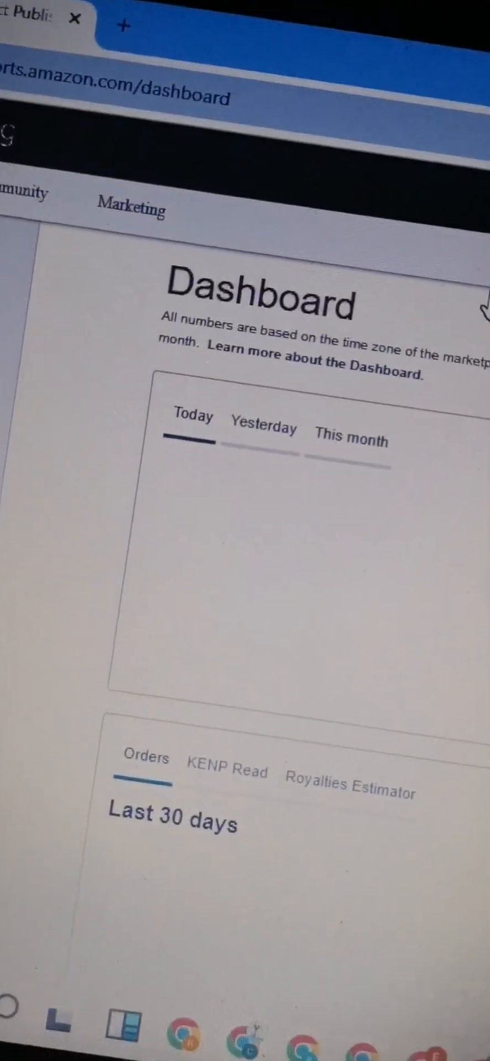
pyautogui.scroll(-3)
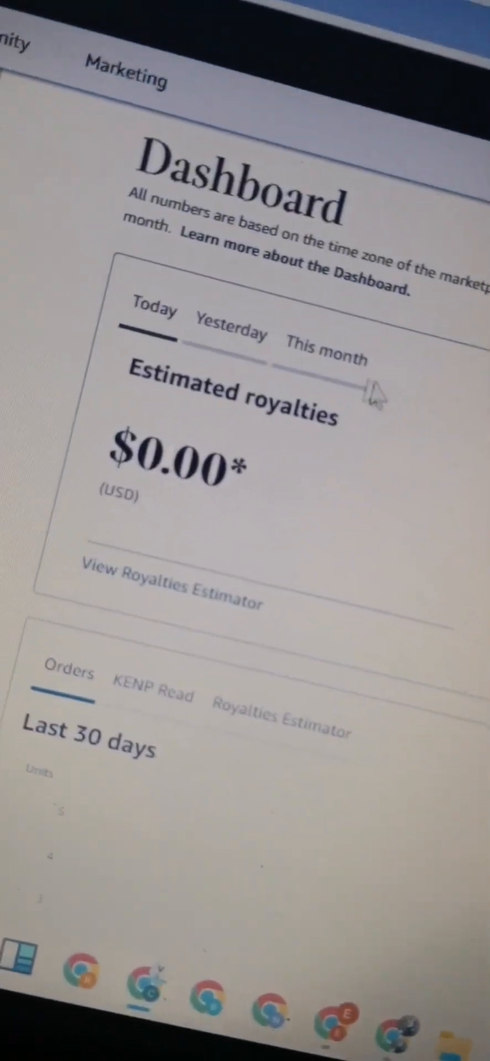
pyautogui.click(327, 359)
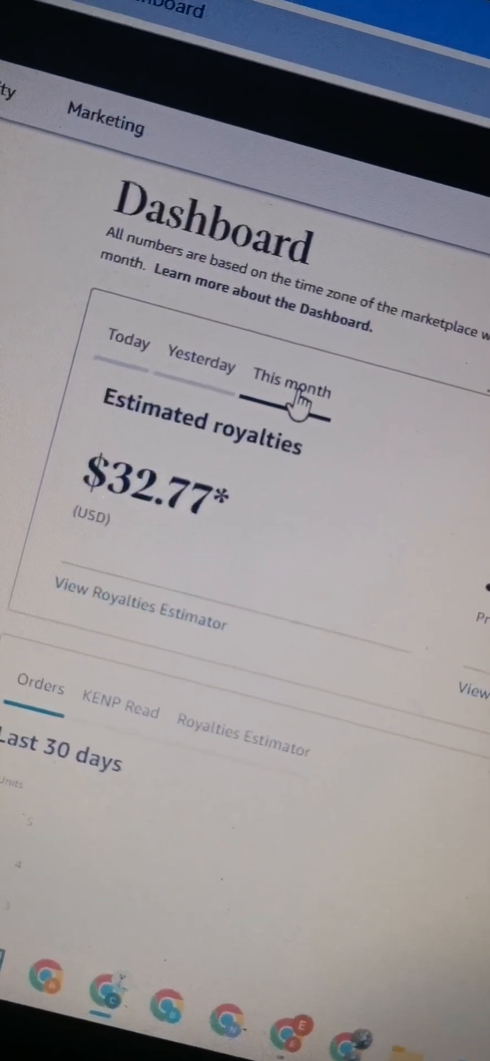